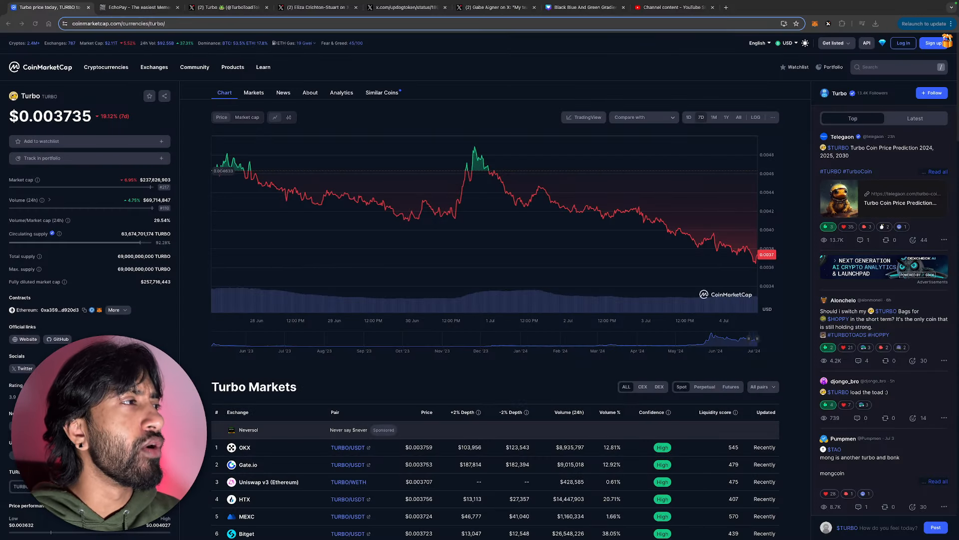
mouse_move(676, 228)
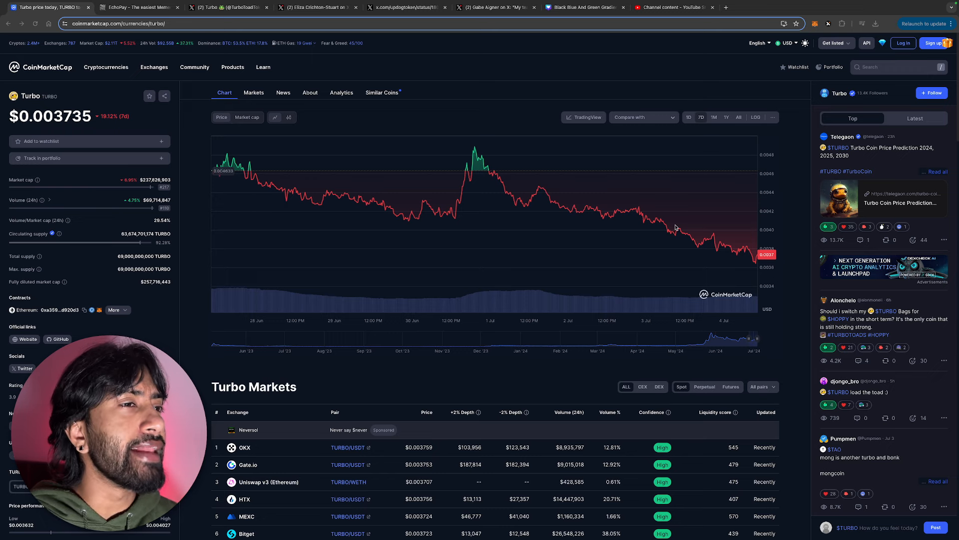
mouse_move(690, 168)
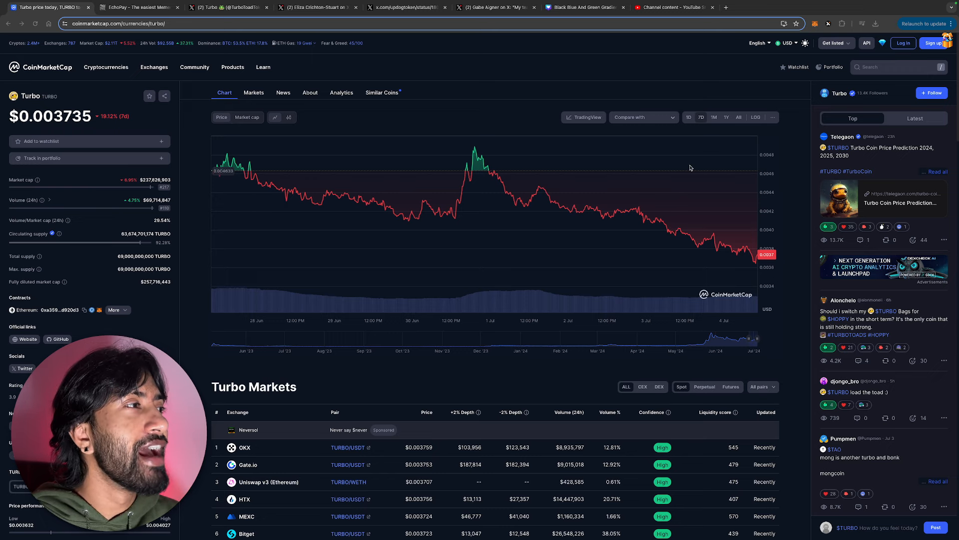
- Switch the TURBO CoinMarketCap chart to the one-month range, showing the roughly 41.7% decline
click(714, 117)
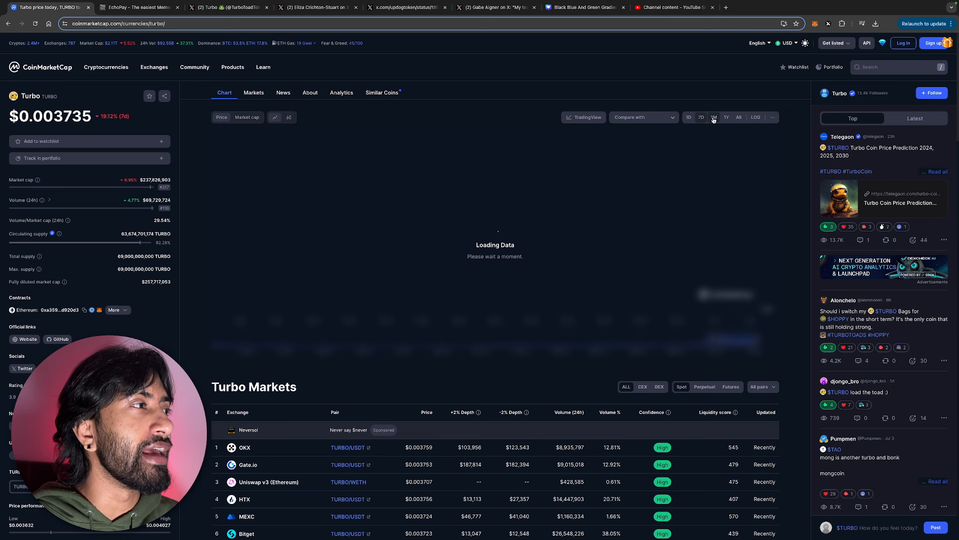
click(702, 117)
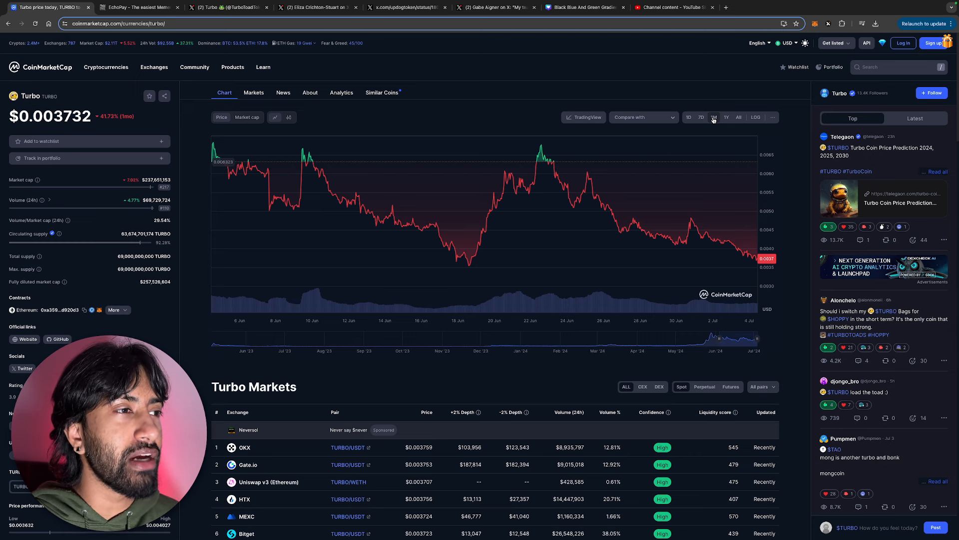
mouse_move(466, 312)
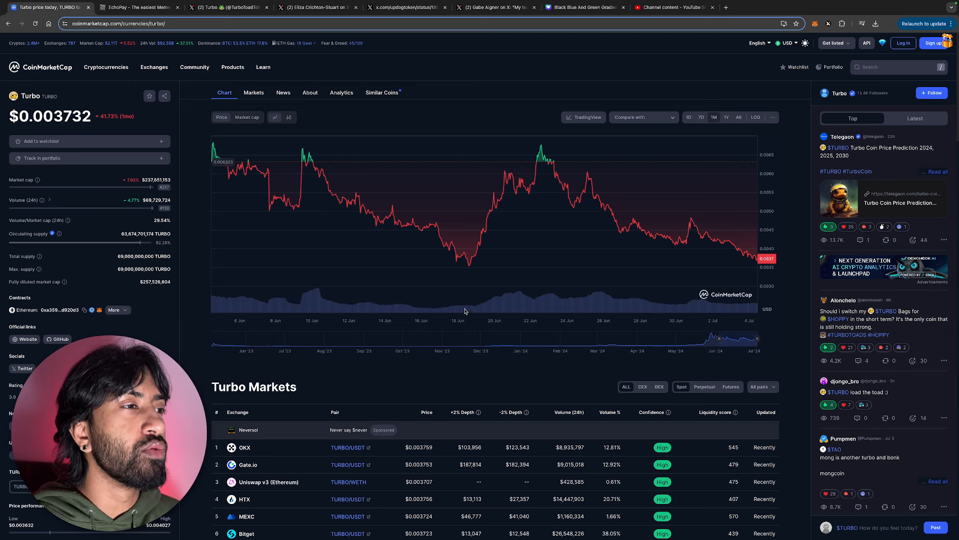
mouse_move(470, 267)
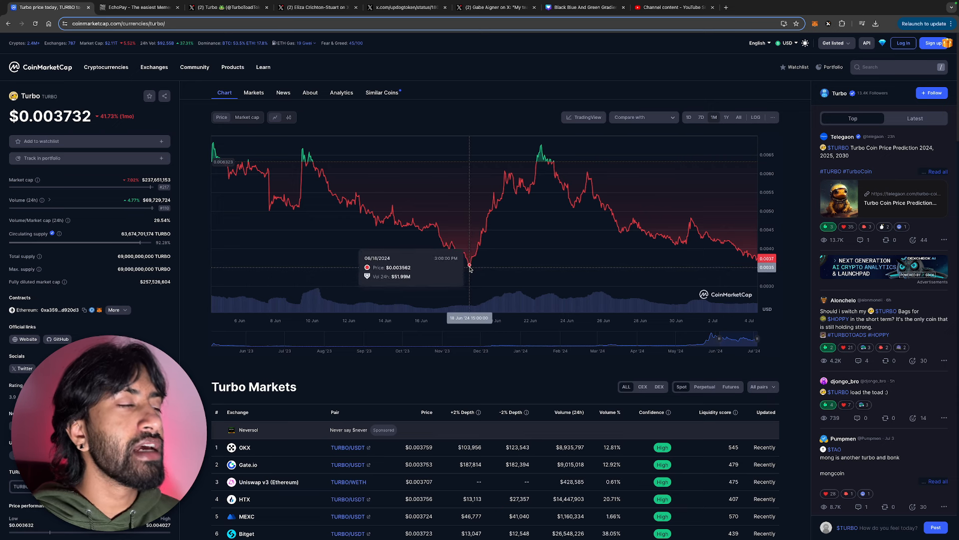
mouse_move(498, 230)
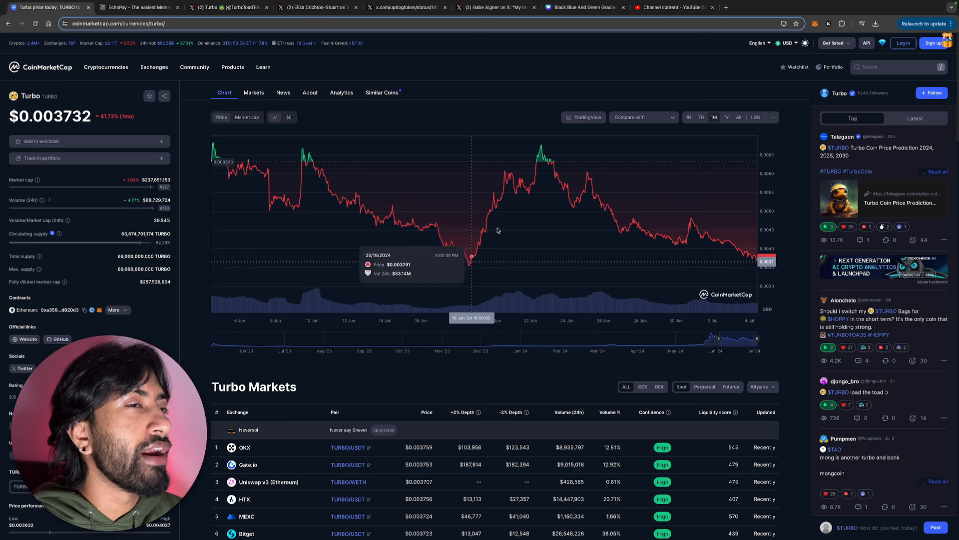
mouse_move(589, 101)
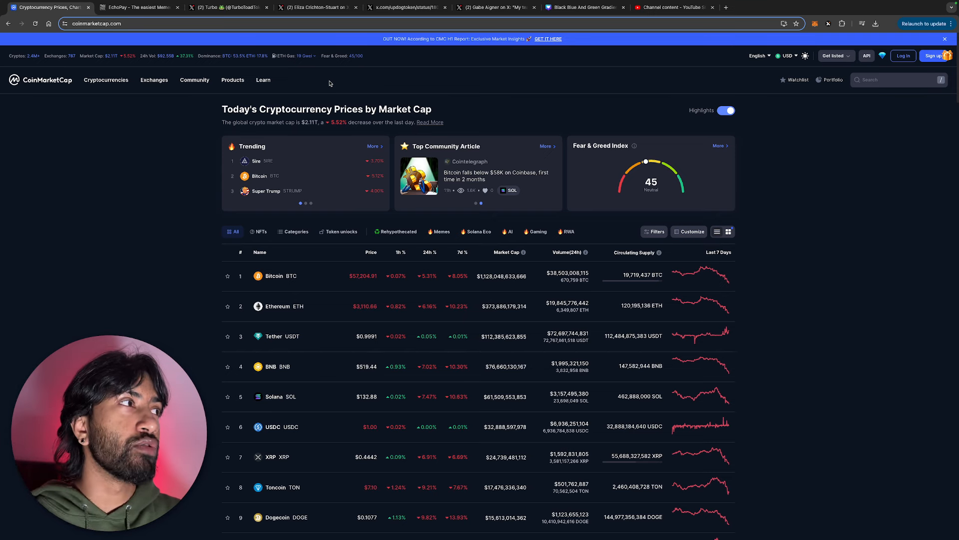
click(139, 7)
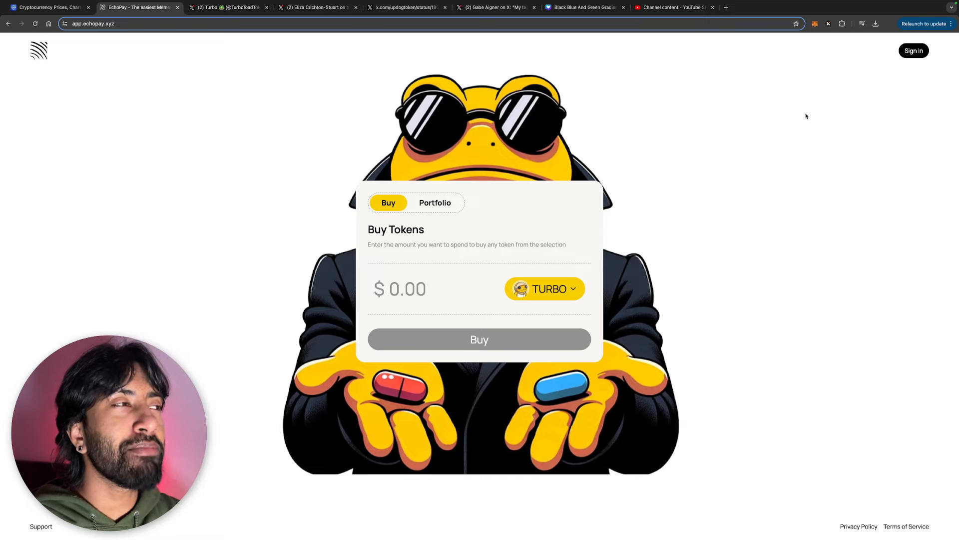
mouse_move(620, 213)
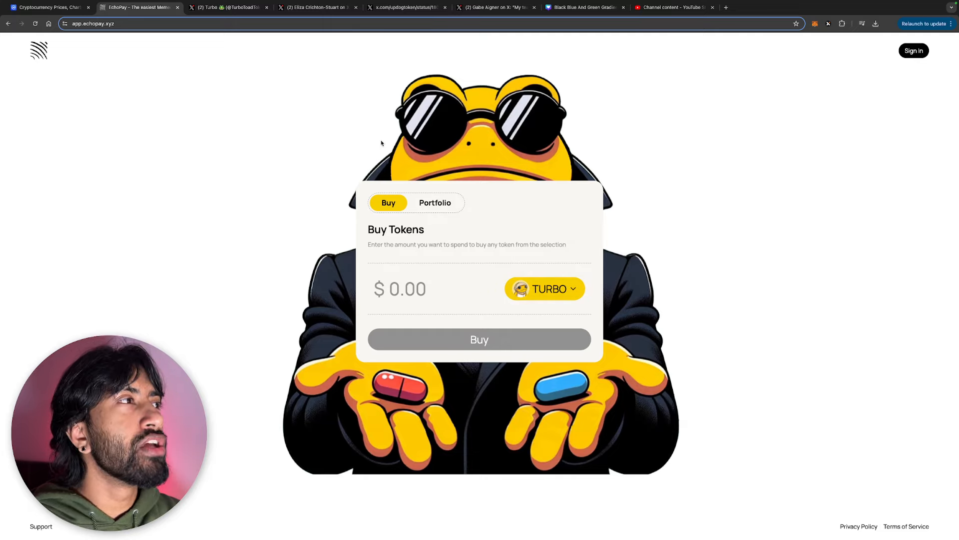
mouse_move(332, 121)
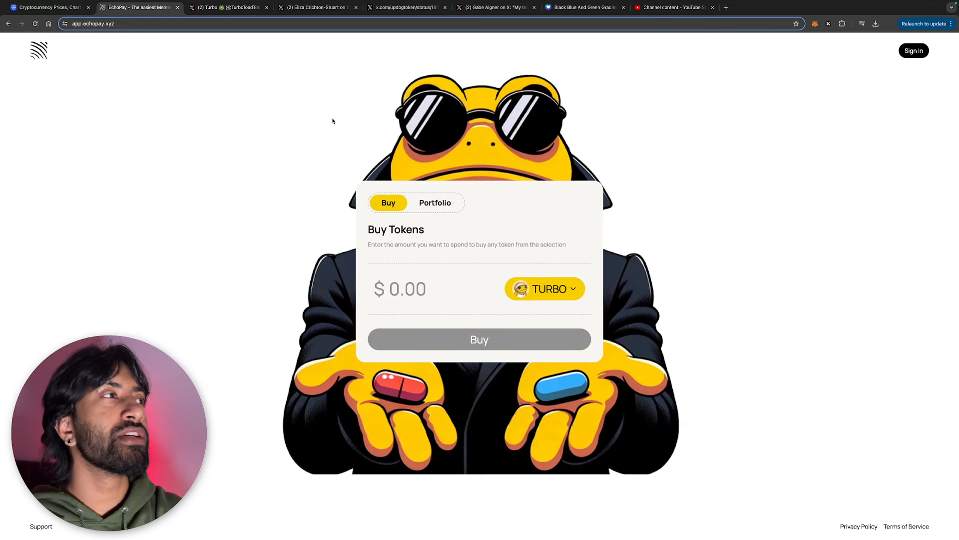
click(226, 8)
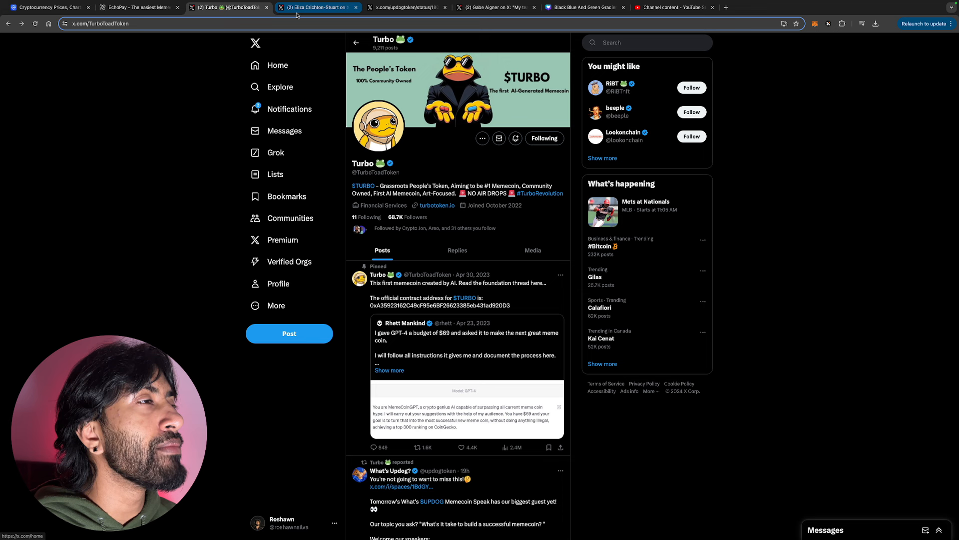
click(315, 6)
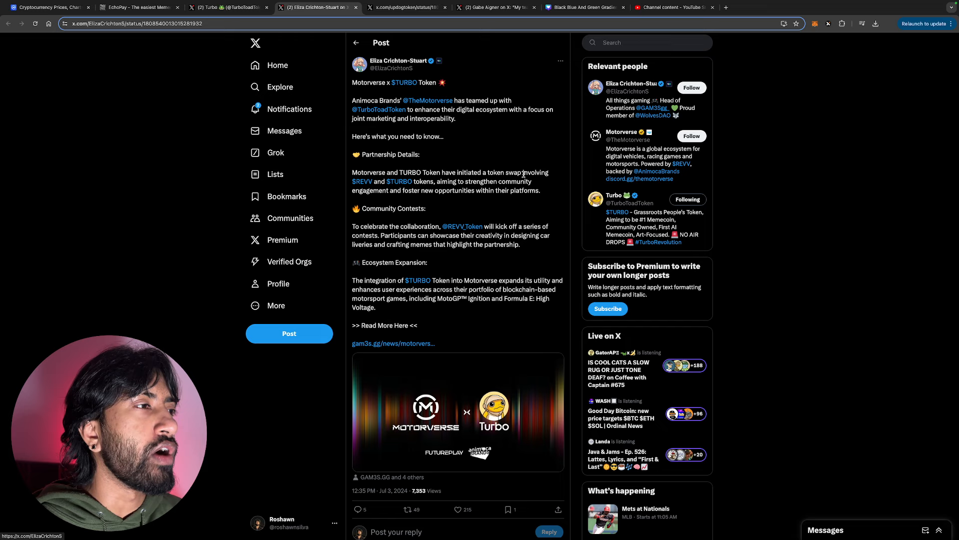
mouse_move(458, 191)
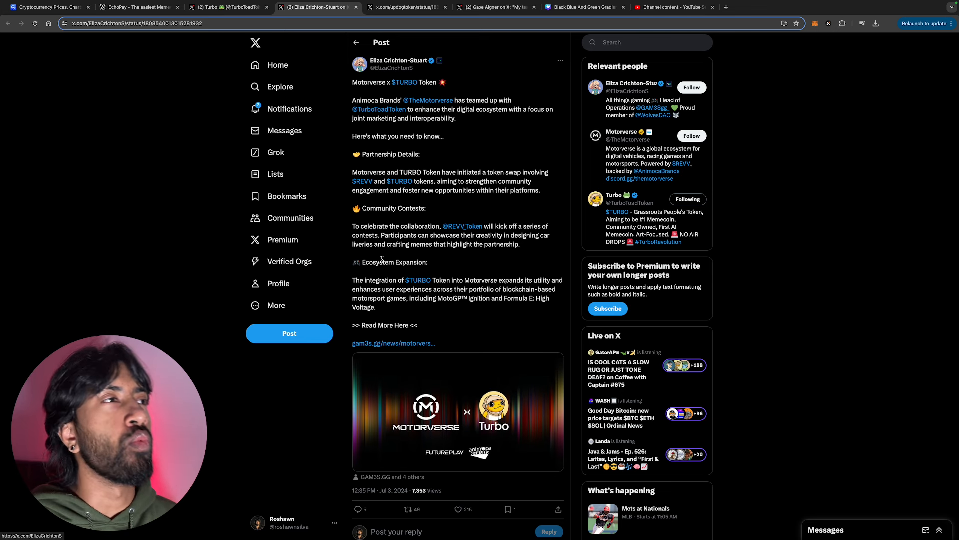
click(405, 8)
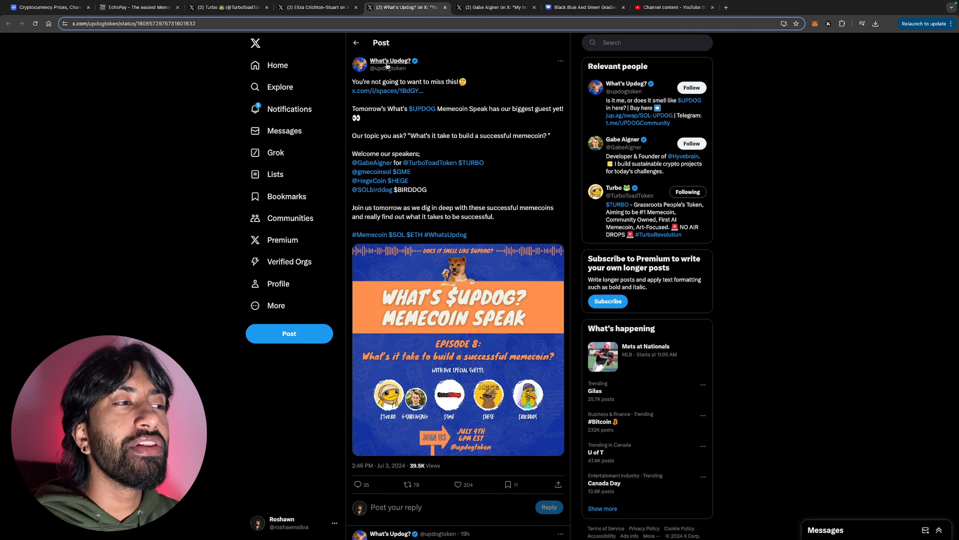
mouse_move(387, 60)
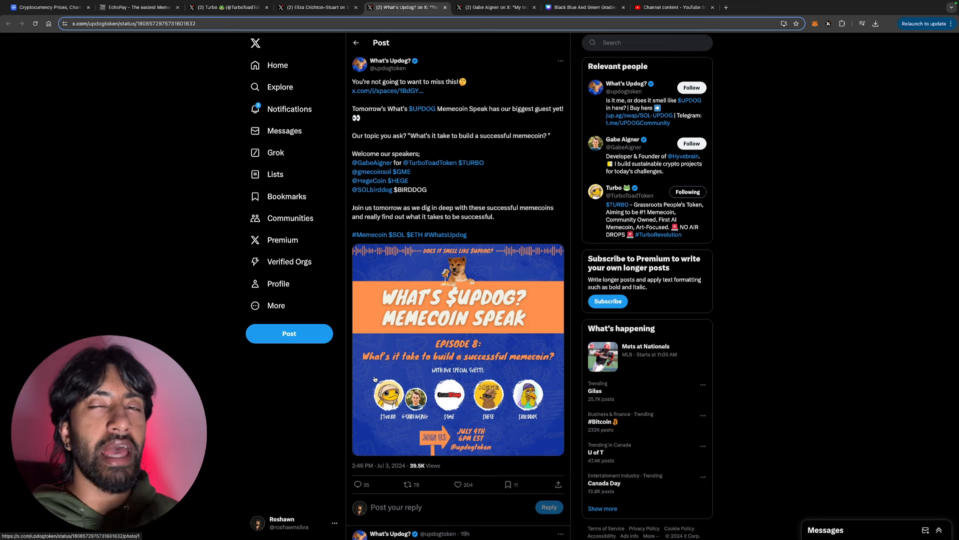
mouse_move(501, 103)
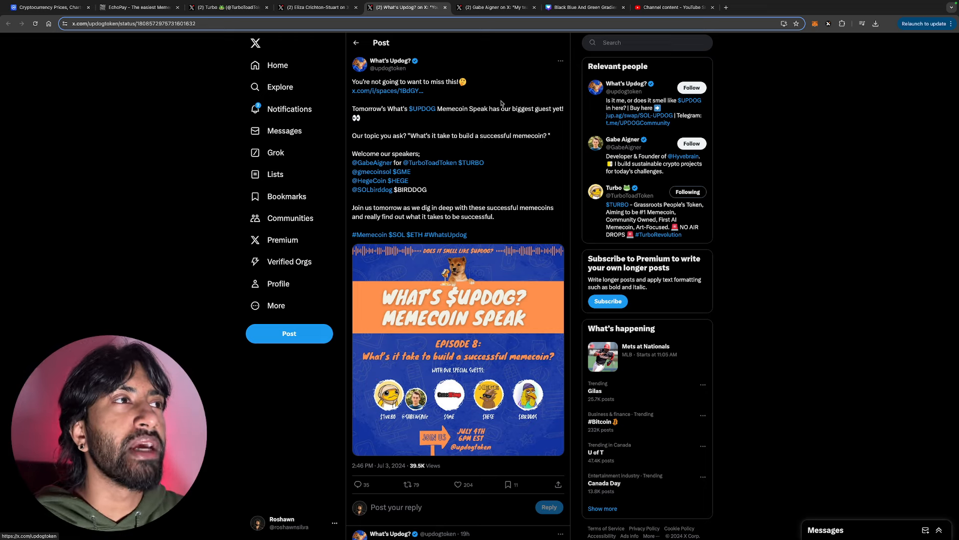
click(496, 8)
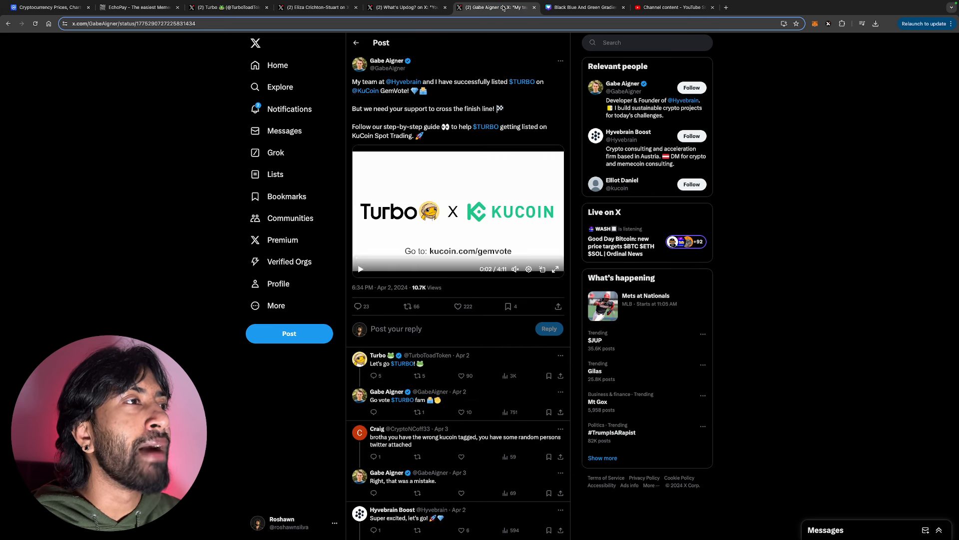